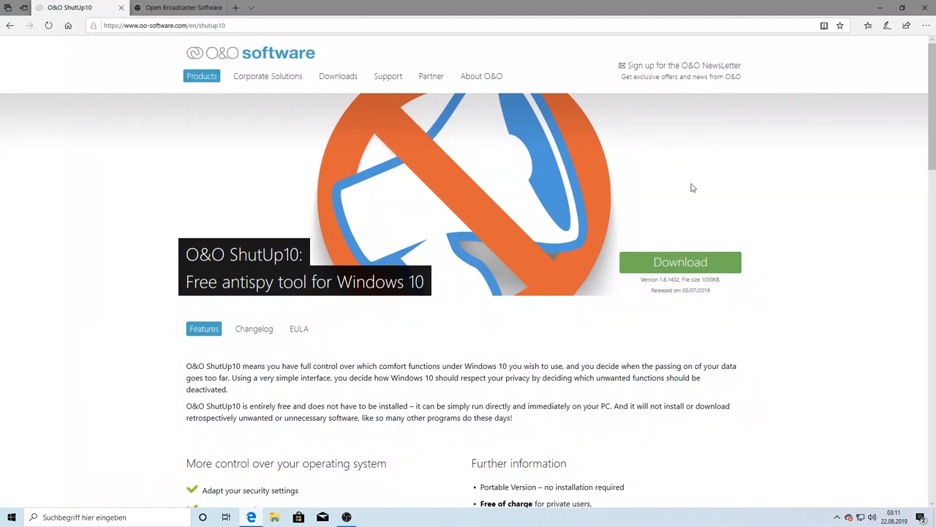
Step: Download the O&O ShutUp10 installer (OOSU10.exe) from the O&O Software page
click(680, 261)
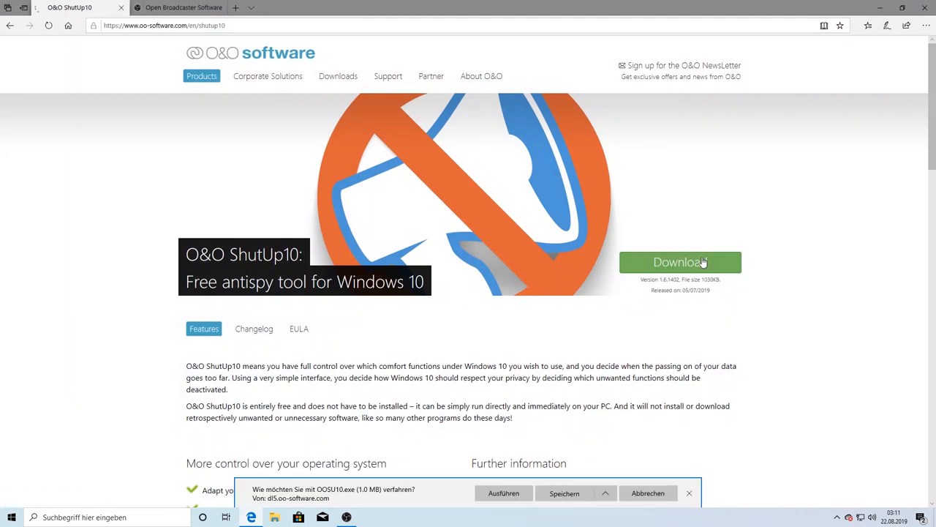
mouse_move(512, 478)
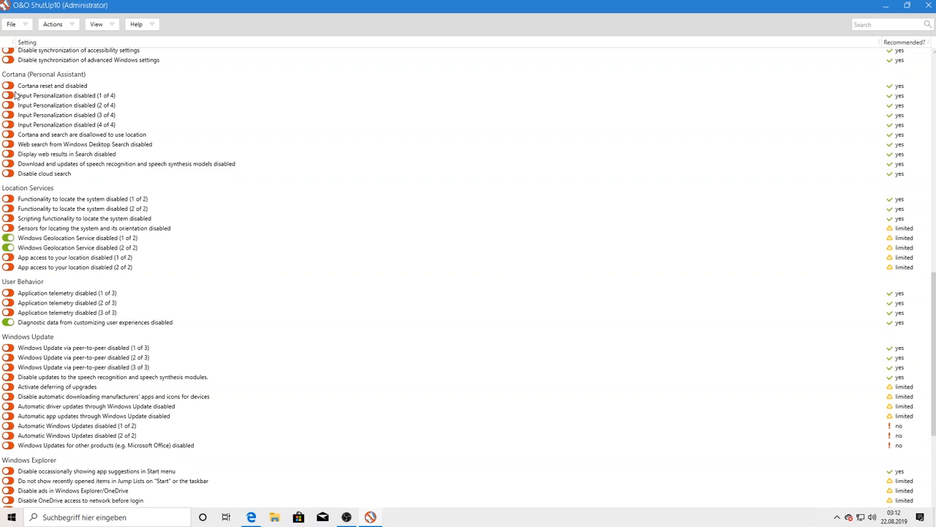
mouse_move(18, 110)
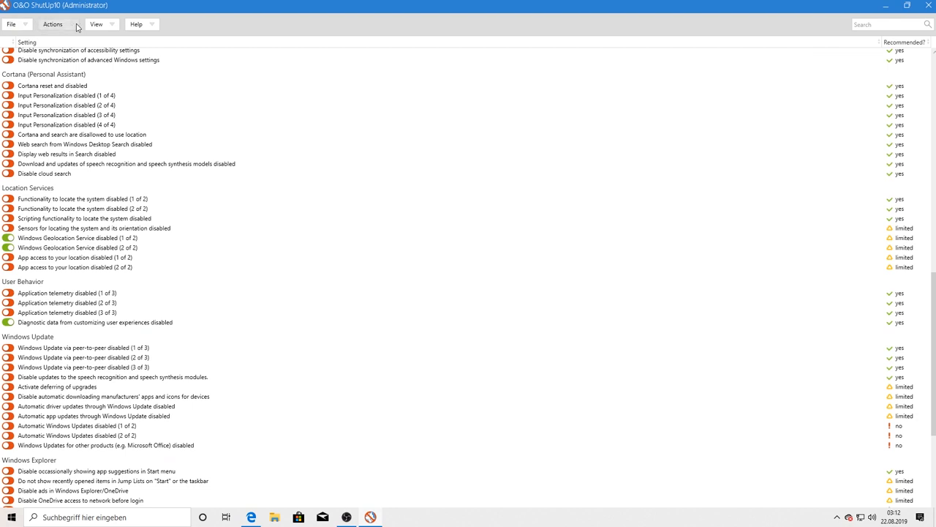
Step: Apply all recommended ShutUp10 settings, confirming without a restore point
click(52, 24)
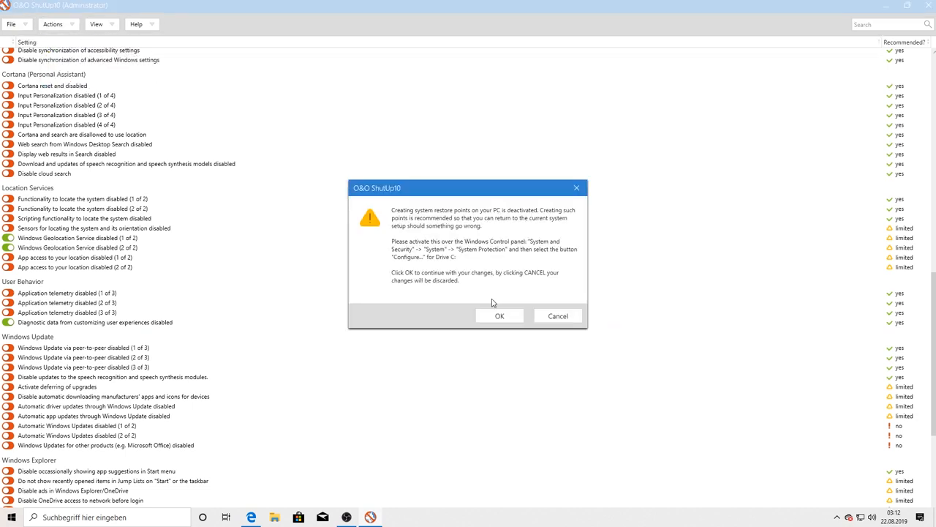
click(500, 315)
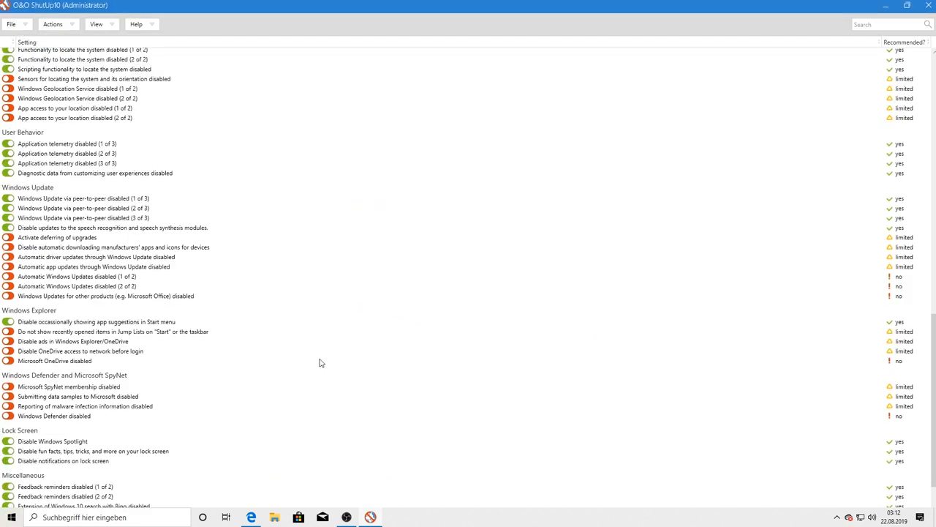
scroll(up, 3)
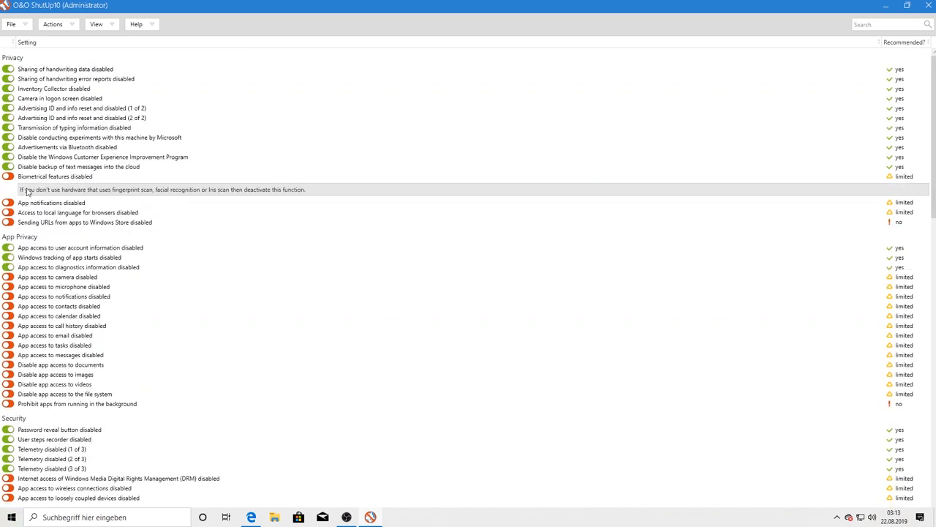
mouse_move(129, 195)
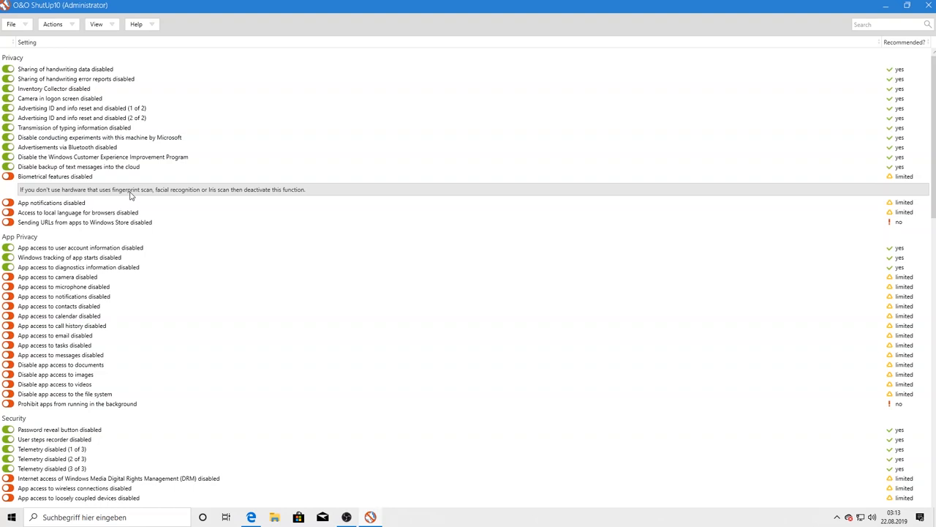
mouse_move(273, 199)
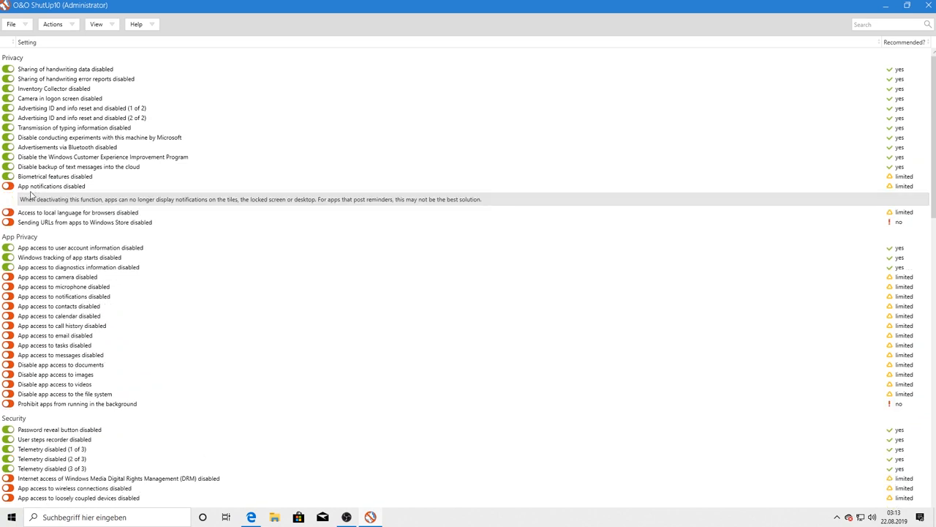
mouse_move(168, 207)
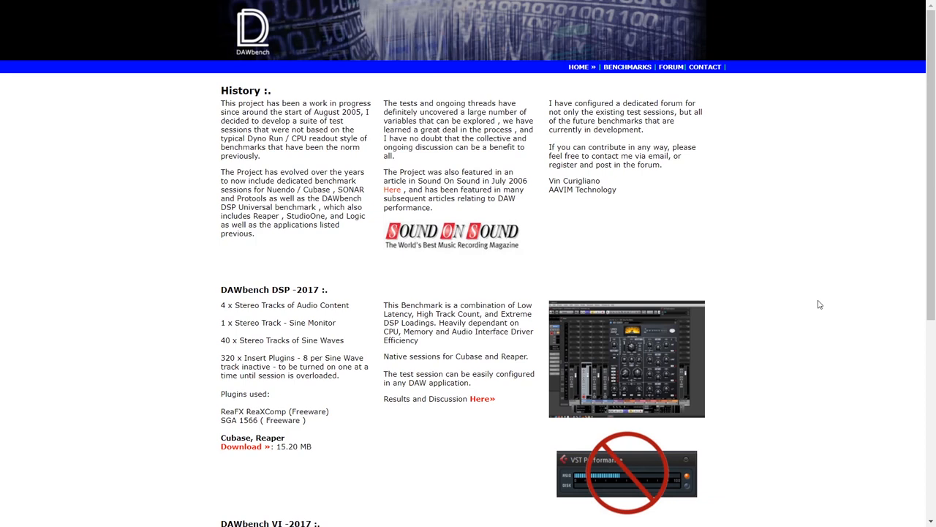
mouse_move(366, 471)
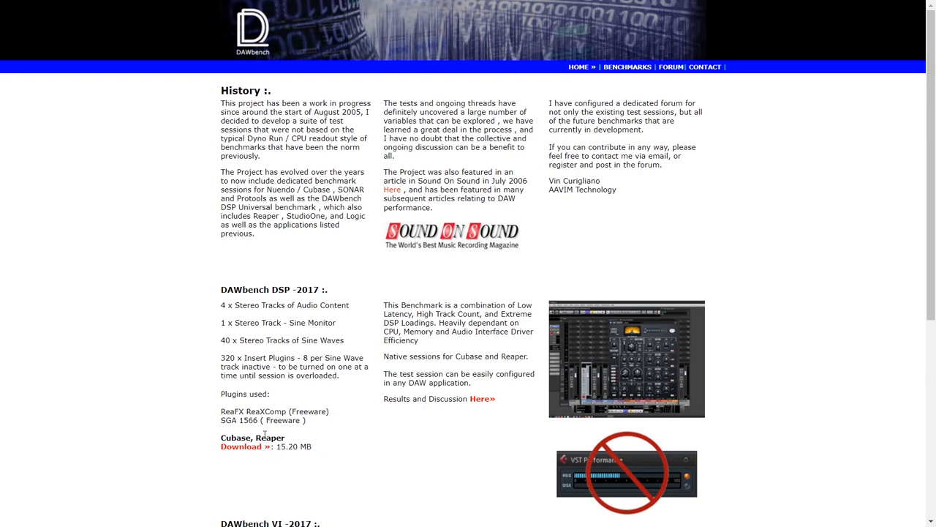
mouse_move(377, 459)
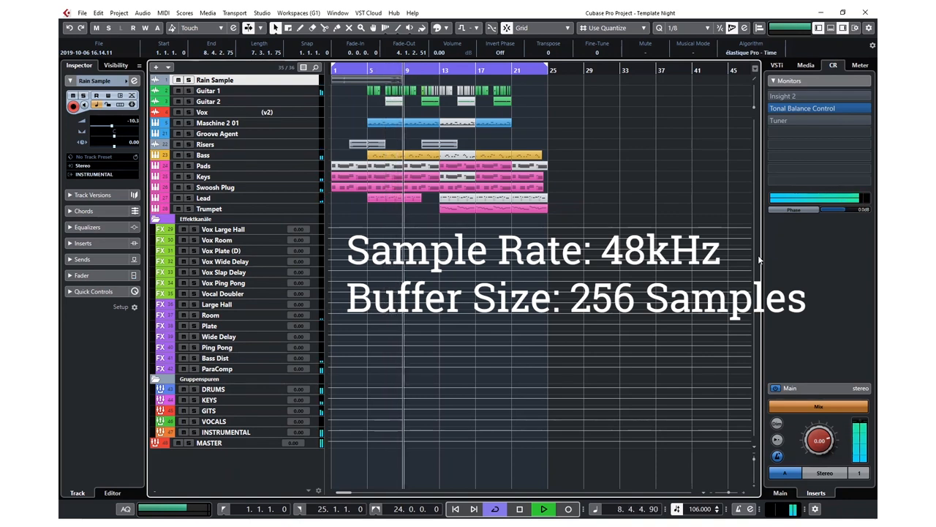
key(alt+tab)
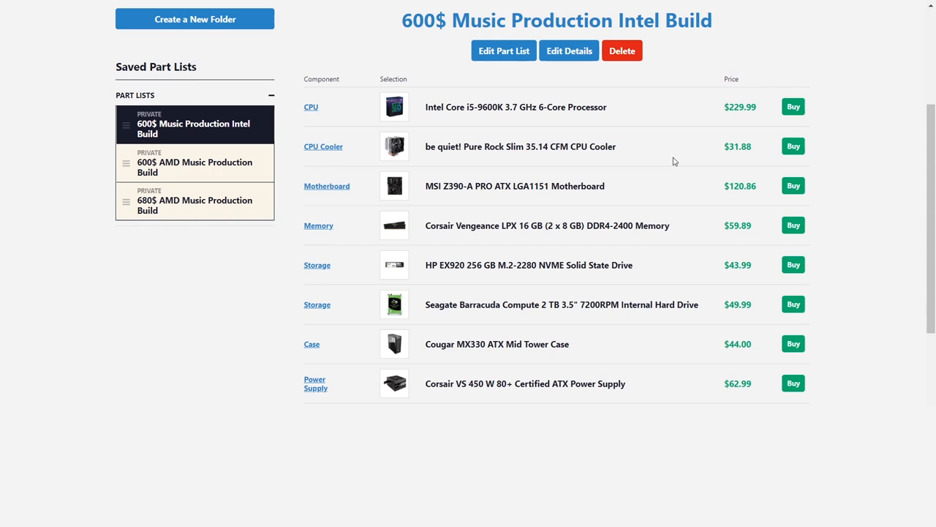
mouse_move(311, 343)
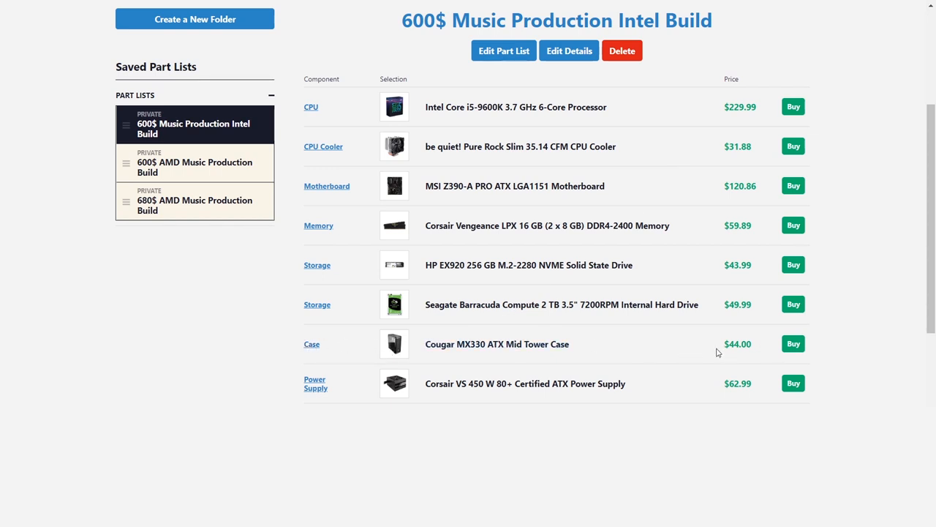
mouse_move(470, 377)
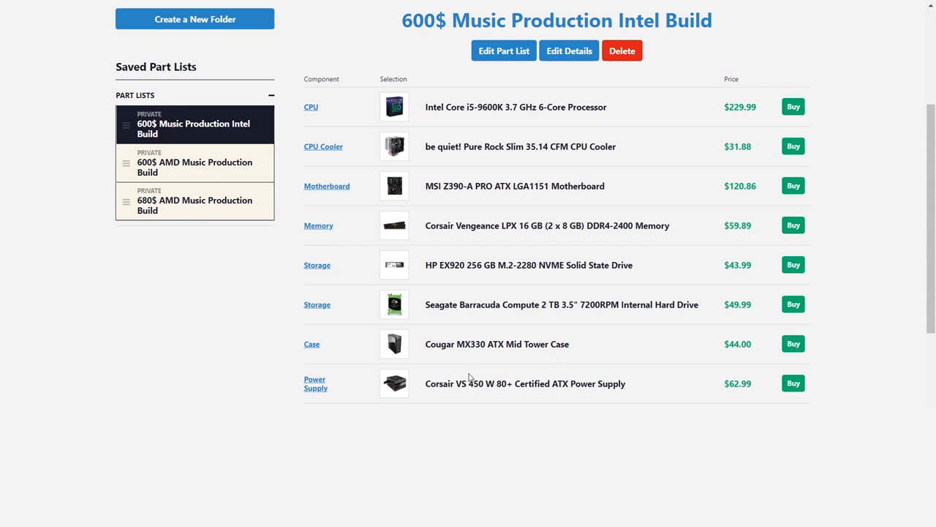
mouse_move(52, 166)
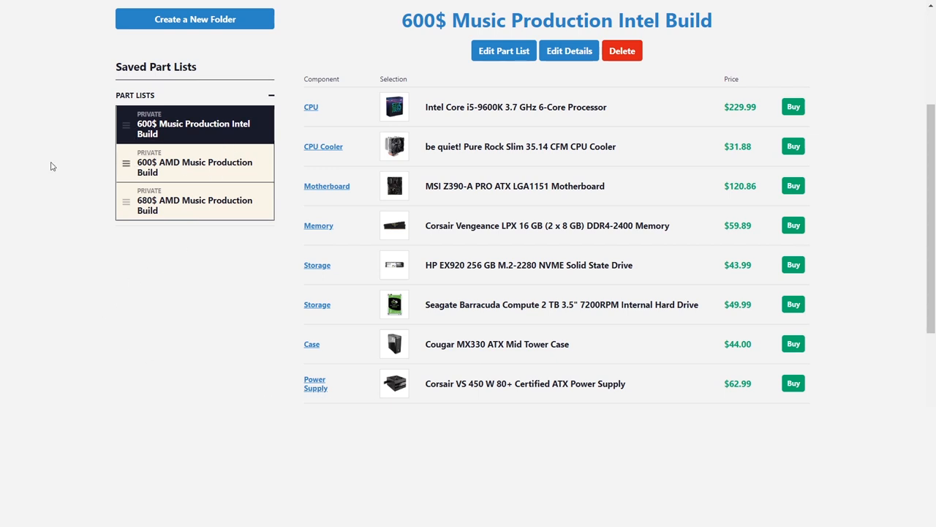
Step: View the 600$ and 680$ AMD Music Production Build part lists in Saved Part Lists
click(194, 163)
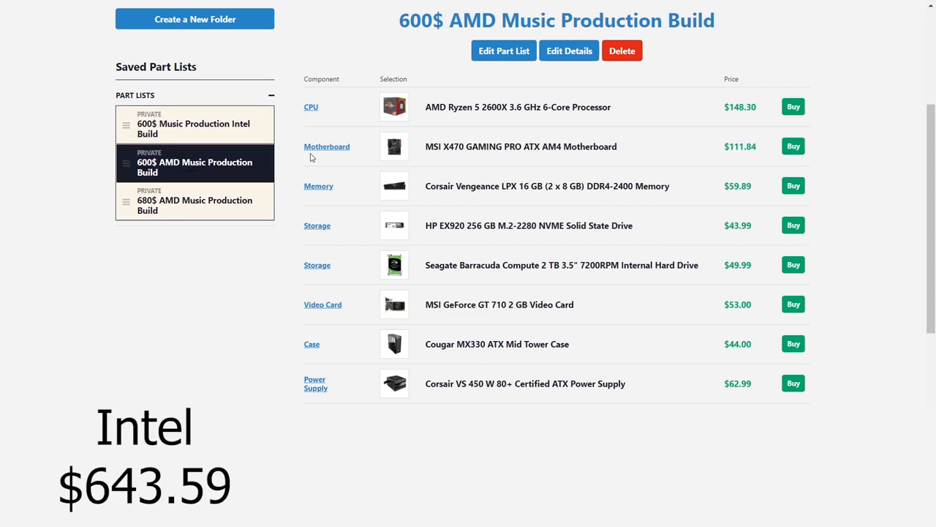
mouse_move(496, 128)
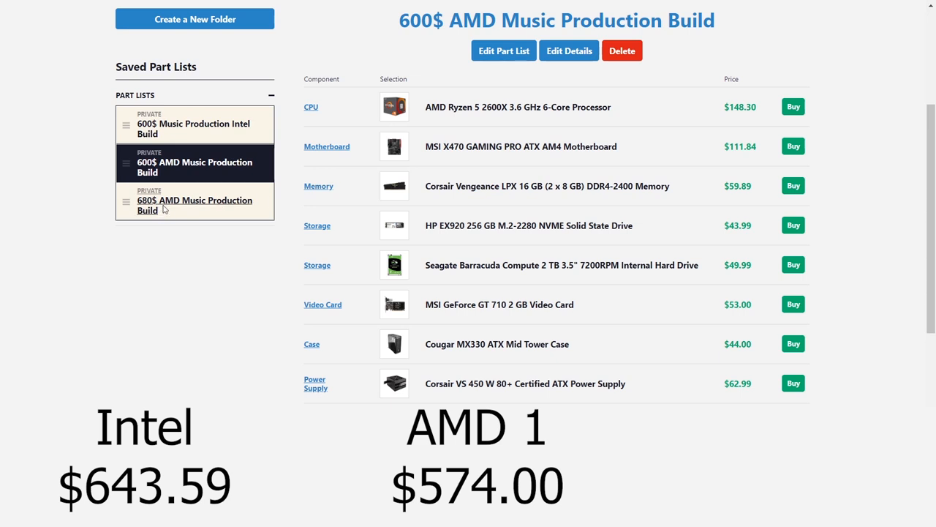
click(194, 205)
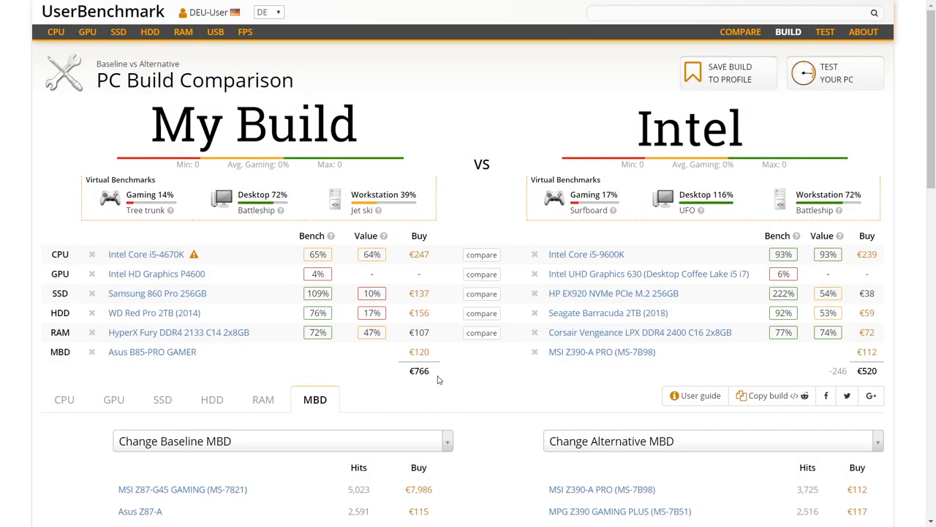
mouse_move(782, 382)
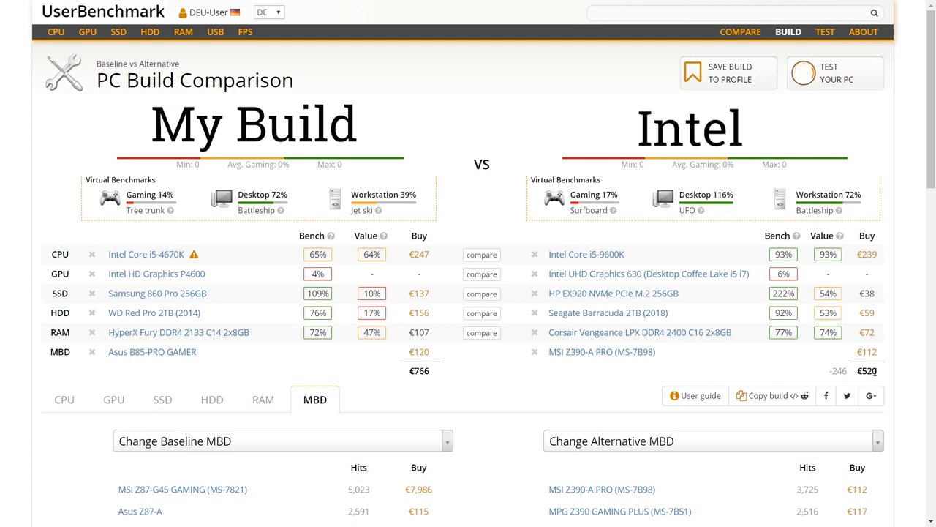
mouse_move(556, 364)
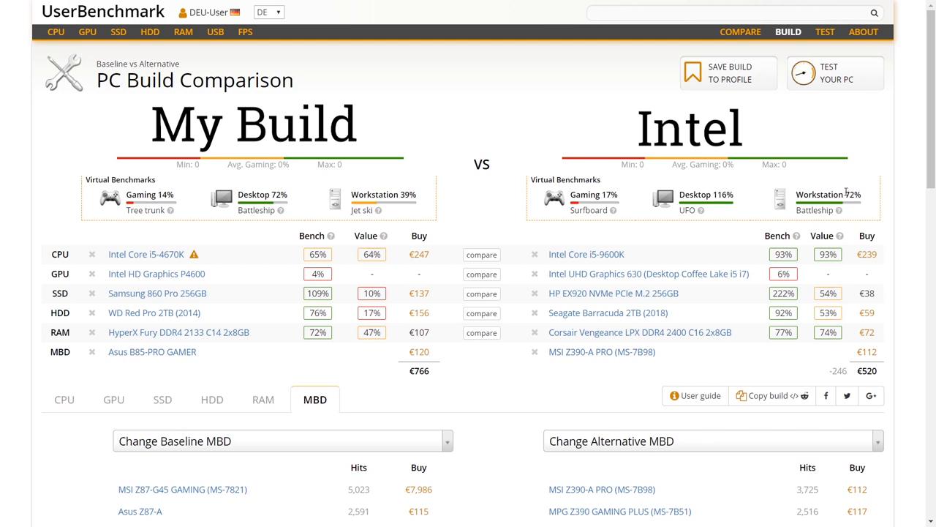
mouse_move(868, 206)
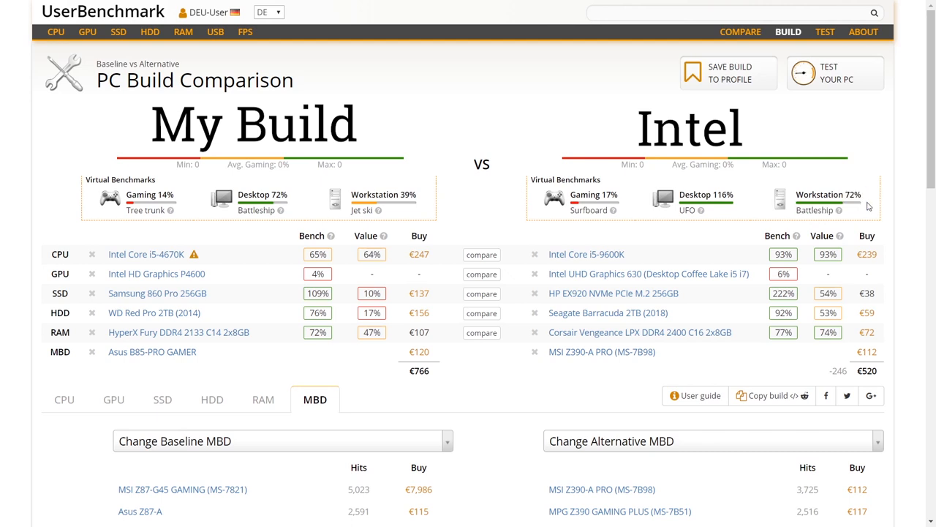
mouse_move(811, 228)
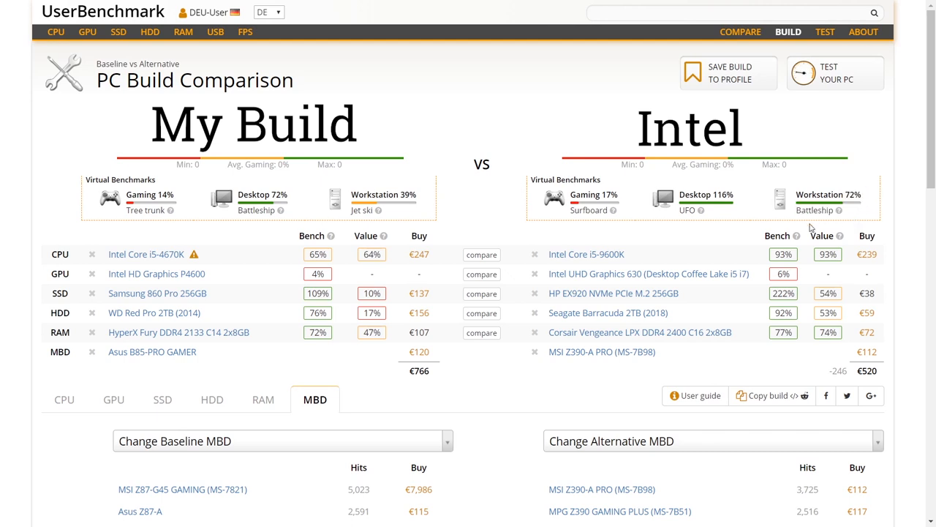
mouse_move(765, 251)
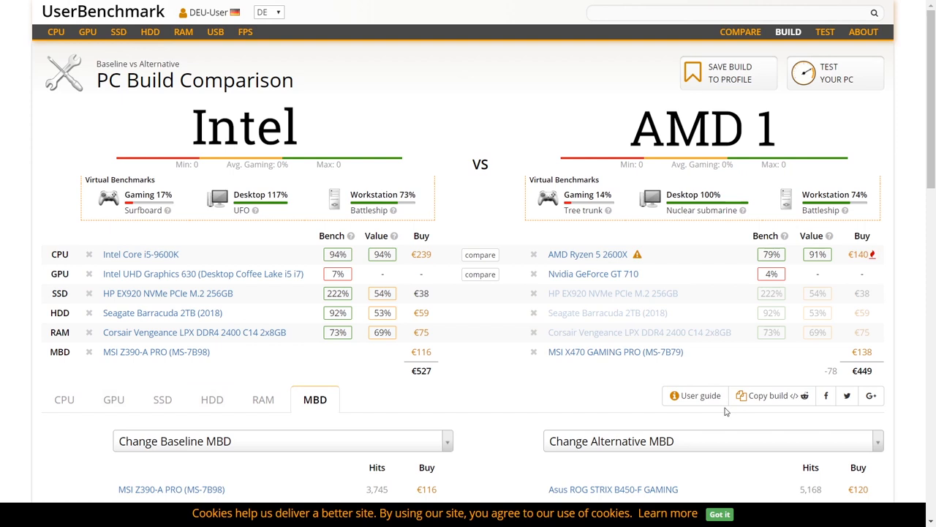
mouse_move(638, 254)
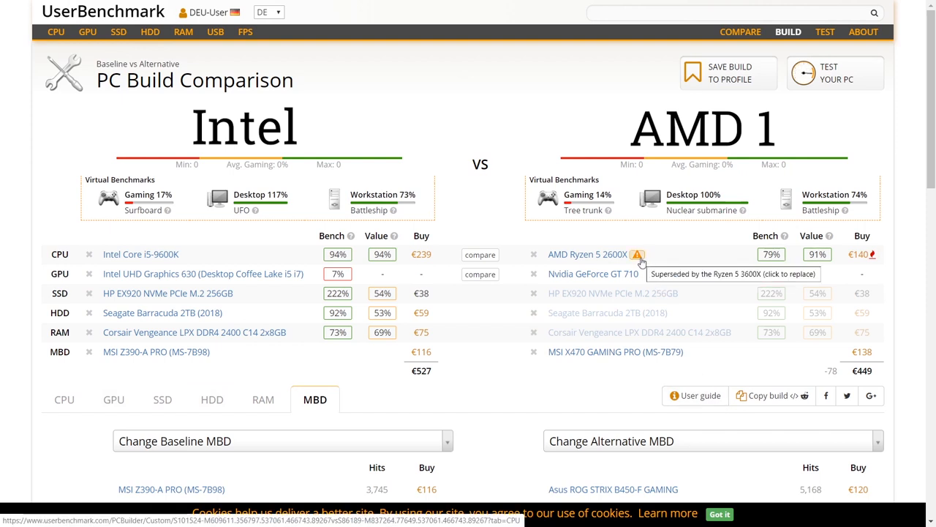
mouse_move(559, 345)
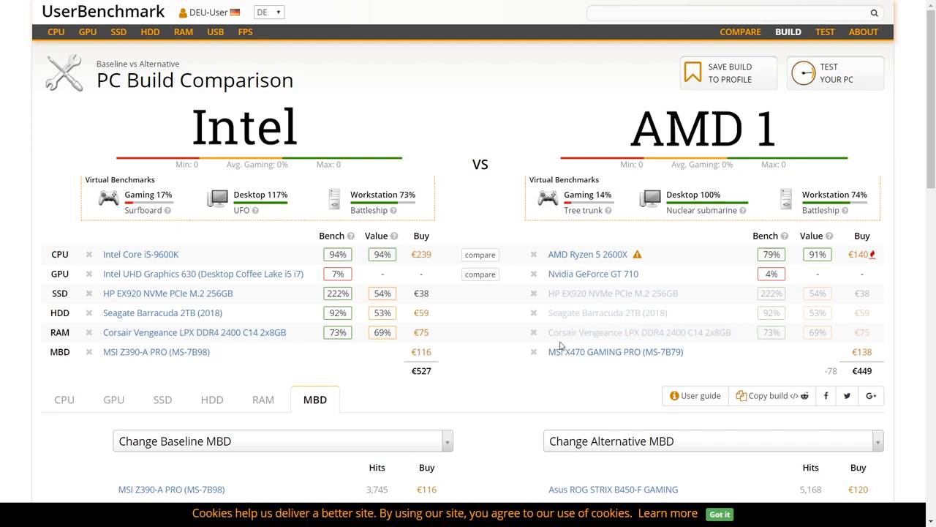
mouse_move(621, 400)
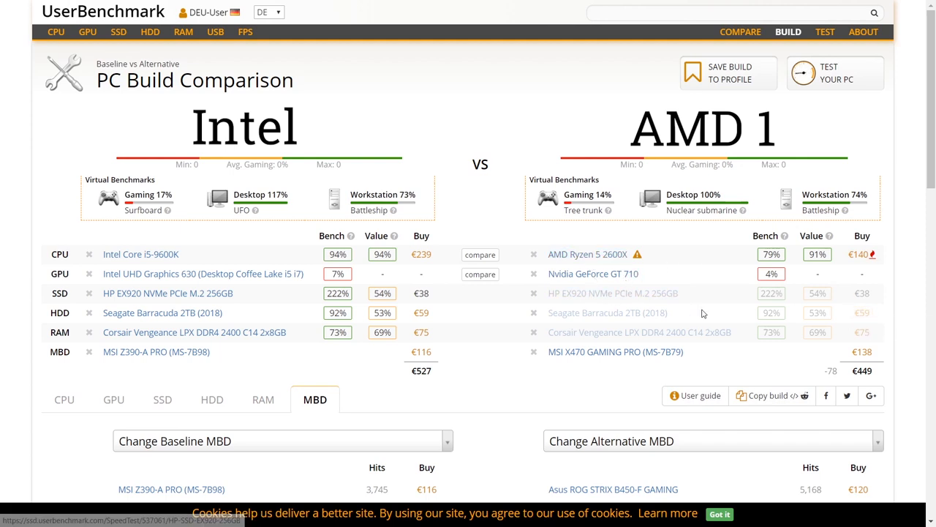
mouse_move(728, 195)
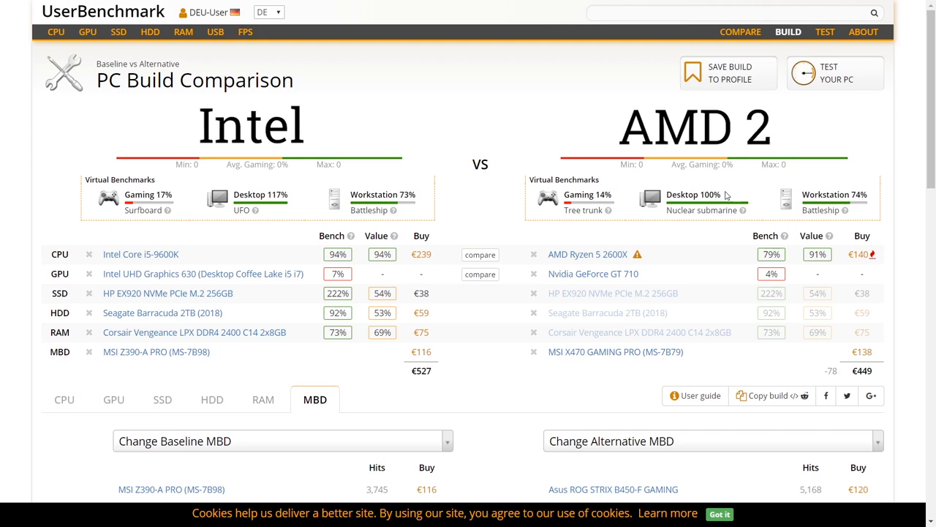
Step: Open the Intel vs AMD 2 comparison showing the Ryzen 5 3600X build at €585
click(114, 399)
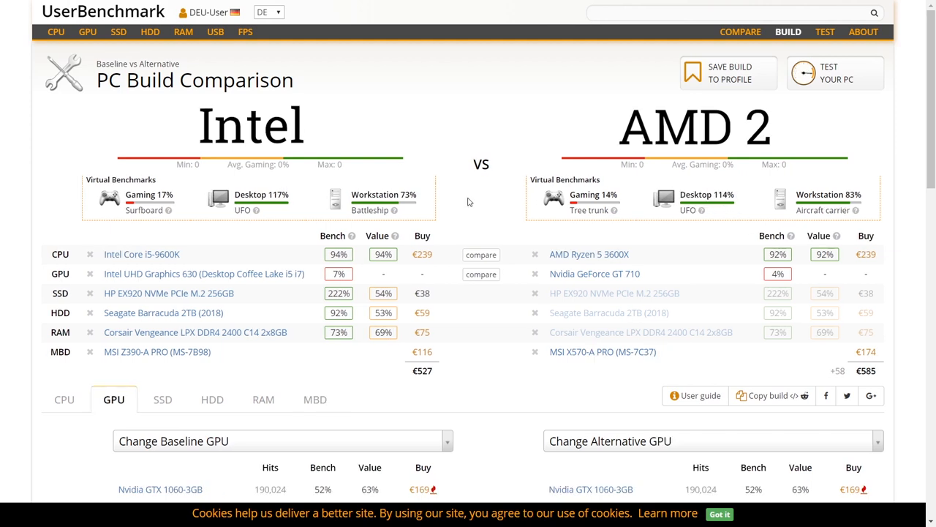
mouse_move(425, 389)
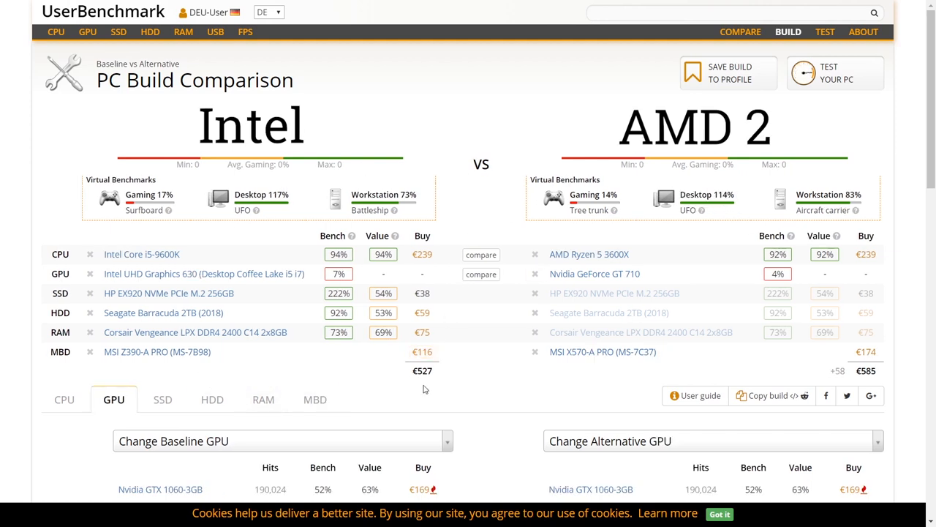
mouse_move(423, 399)
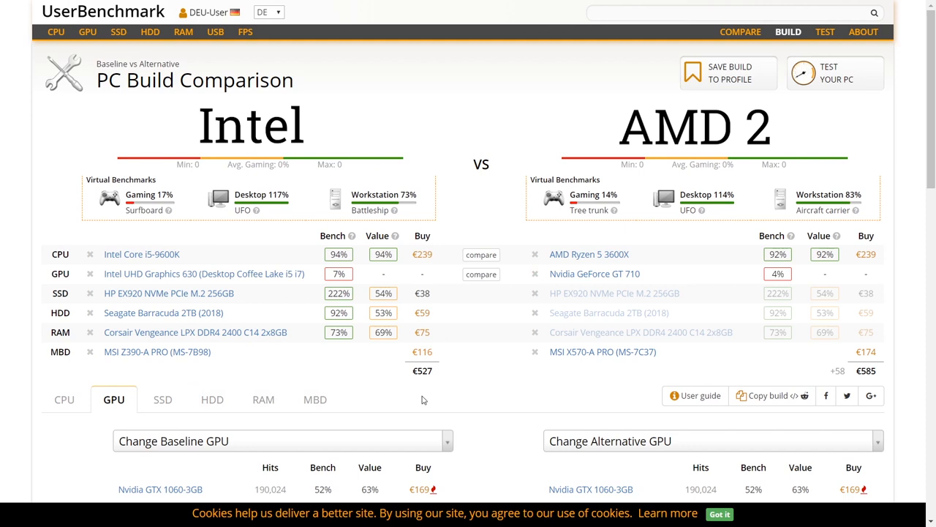
mouse_move(896, 381)
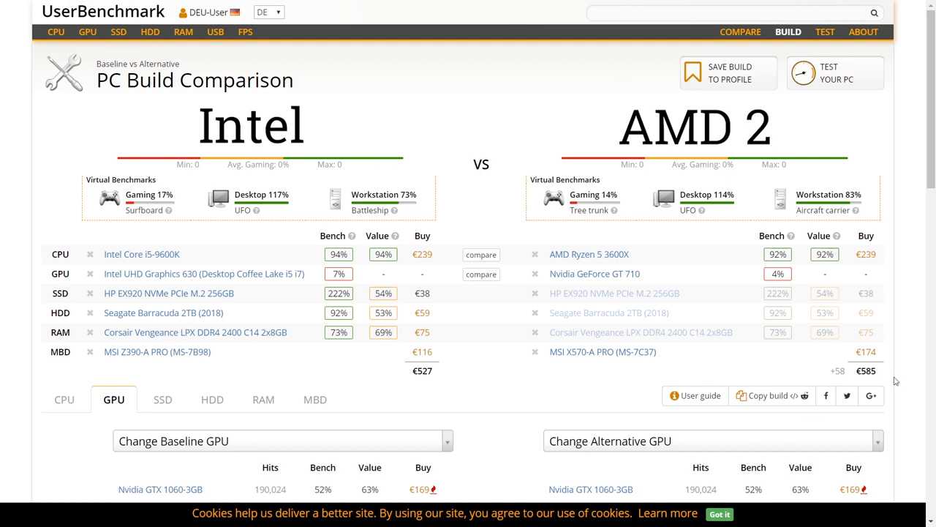
mouse_move(901, 379)
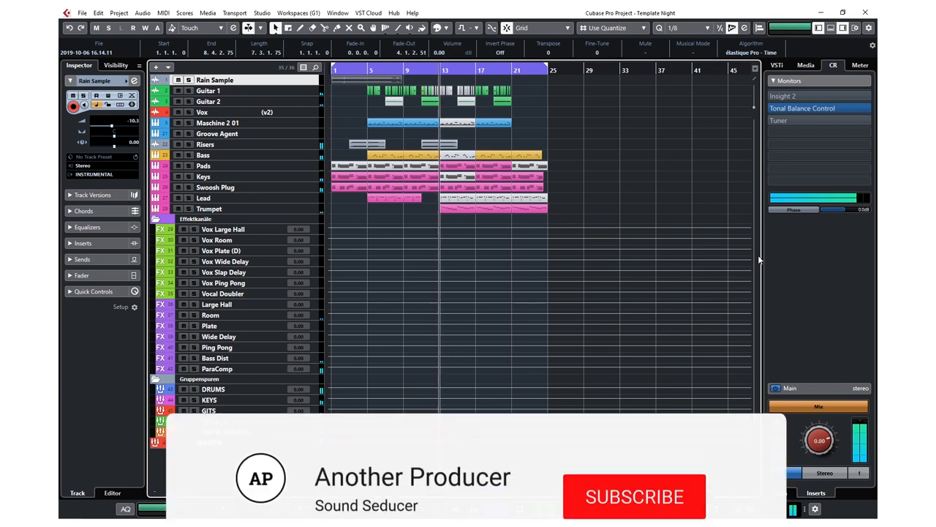
Step: Return to Cubase Pro to show the Template Night project arrangement
click(634, 496)
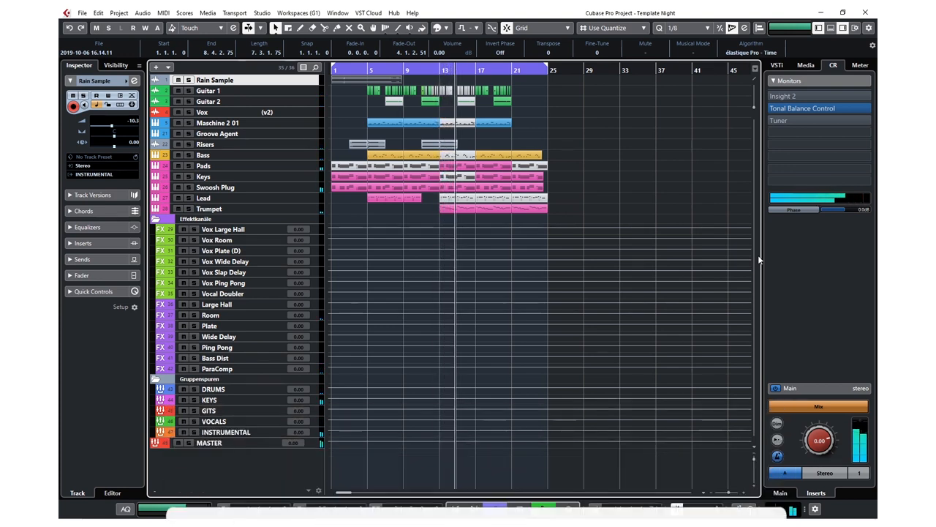
click(543, 508)
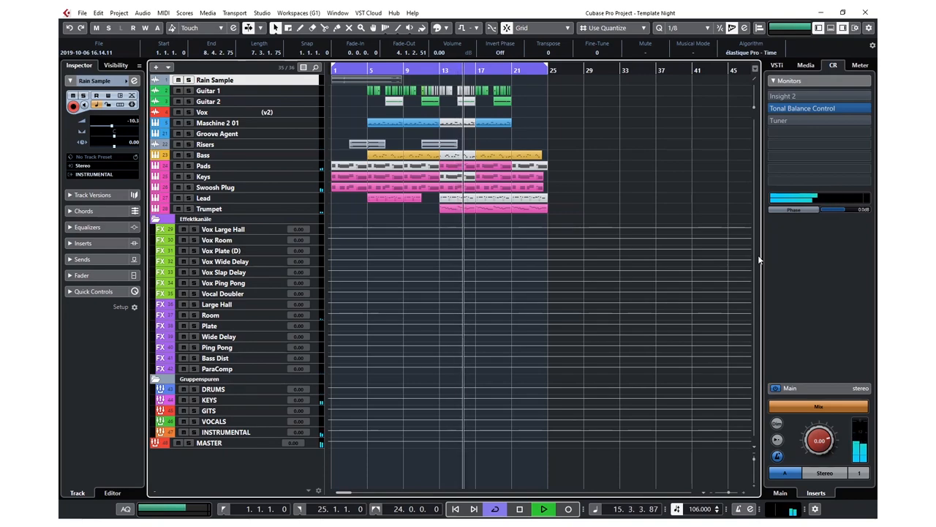